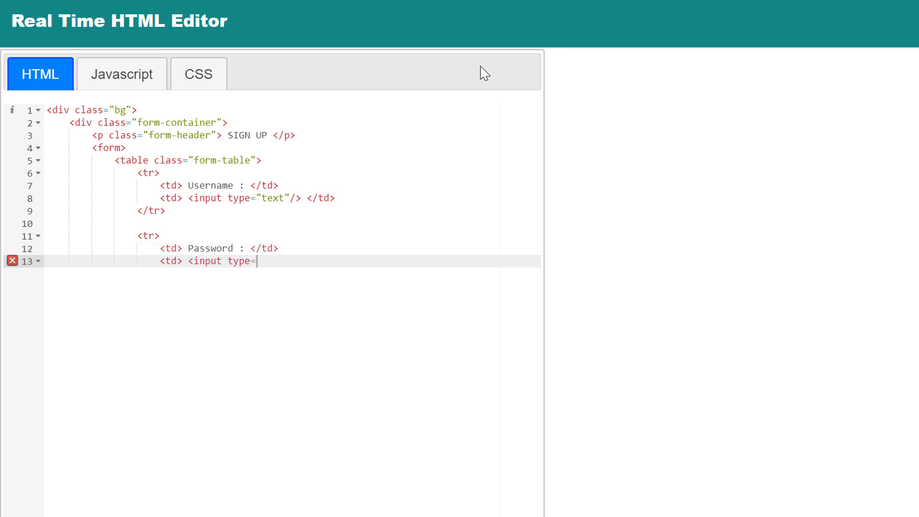
- Finish the form rows with a colspan SUBMIT input and switch to the CSS editor
text("text"/> </td>)
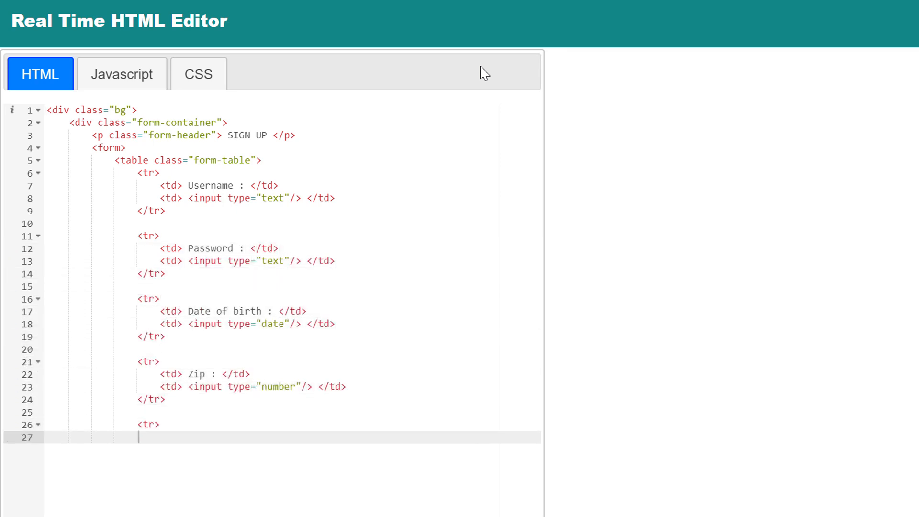
text(<td colspan="2"> <br /> <input type="submit" value="SUBMIT"> </td>)
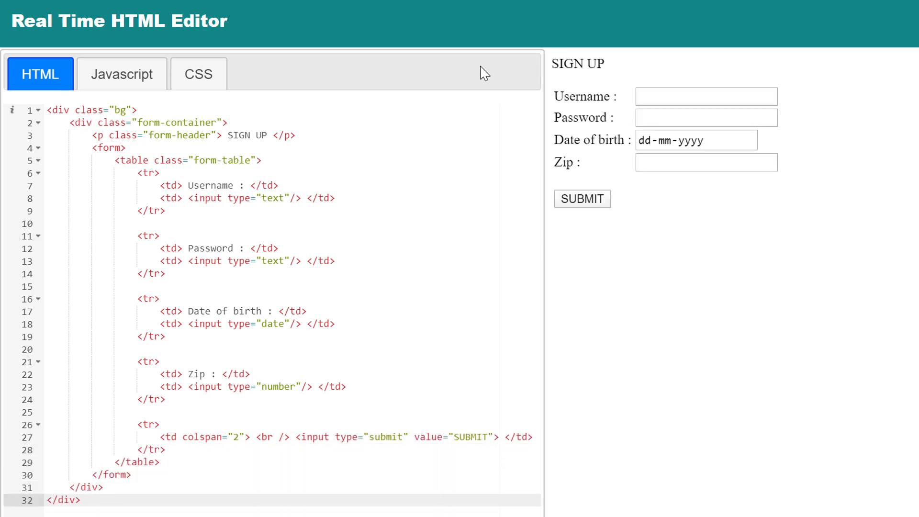
click(199, 73)
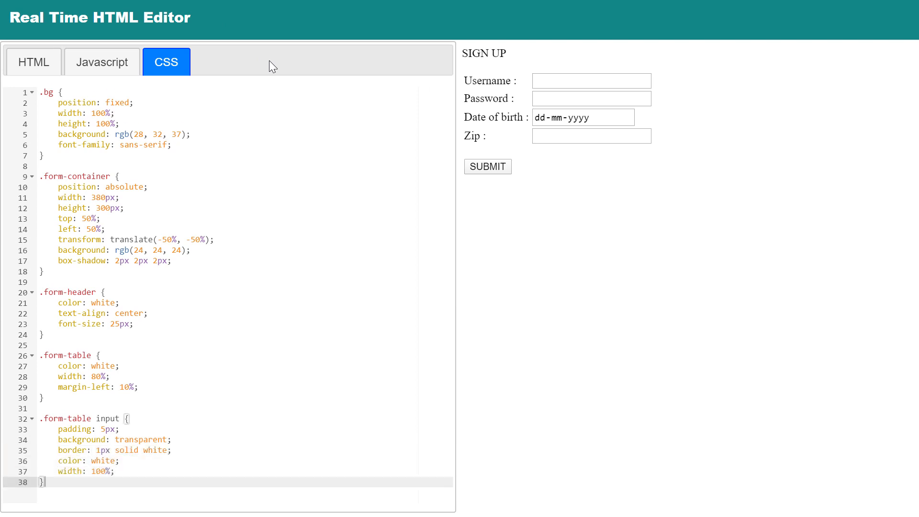
- Add the white, full-width submit button rule, then return to the HTML markup
scroll(down, 3)
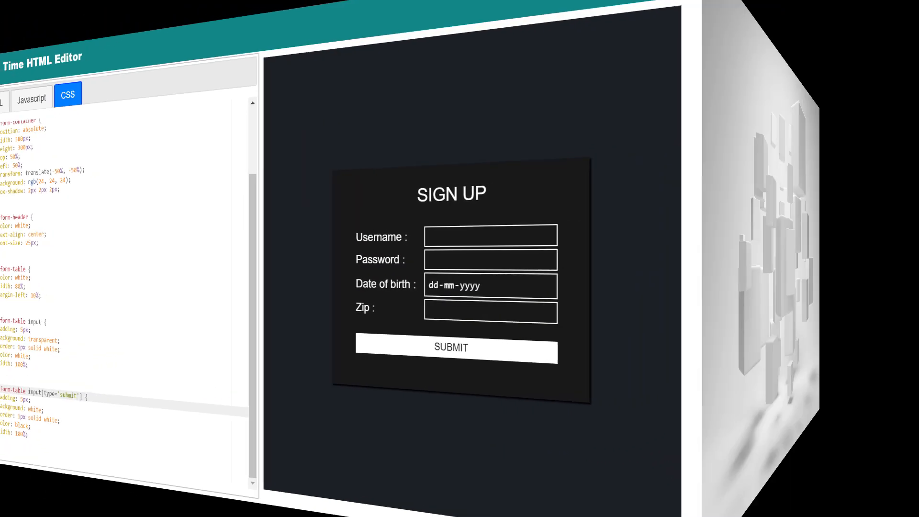
click(38, 107)
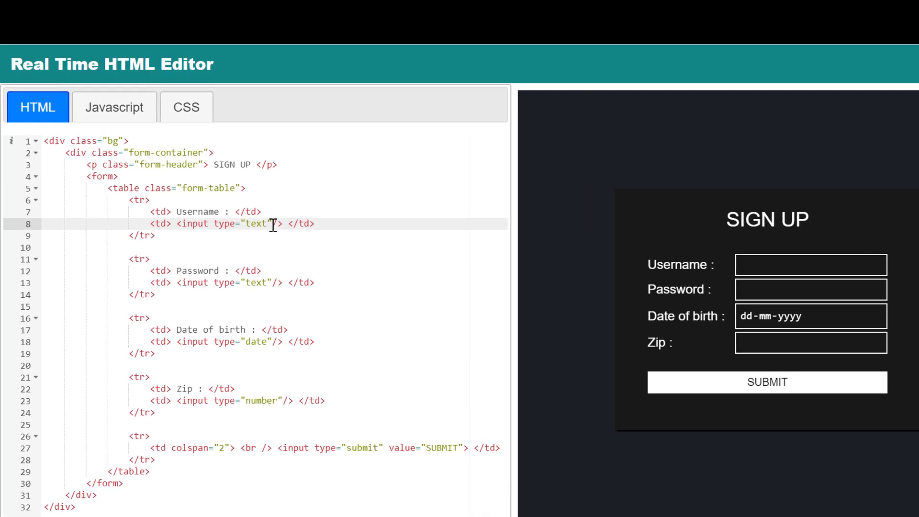
- Add maxlength="8" and minlength="4" to the username input
text(maxlength=)
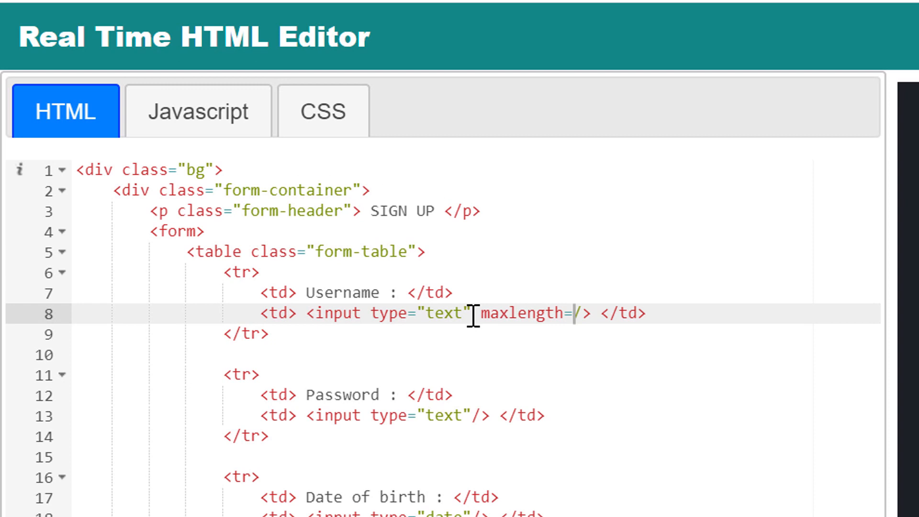
text("8")
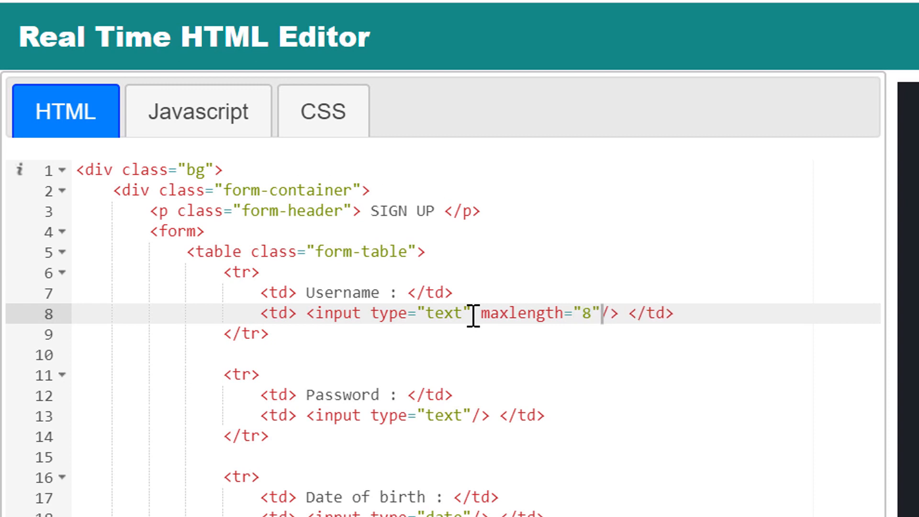
text(minlength)
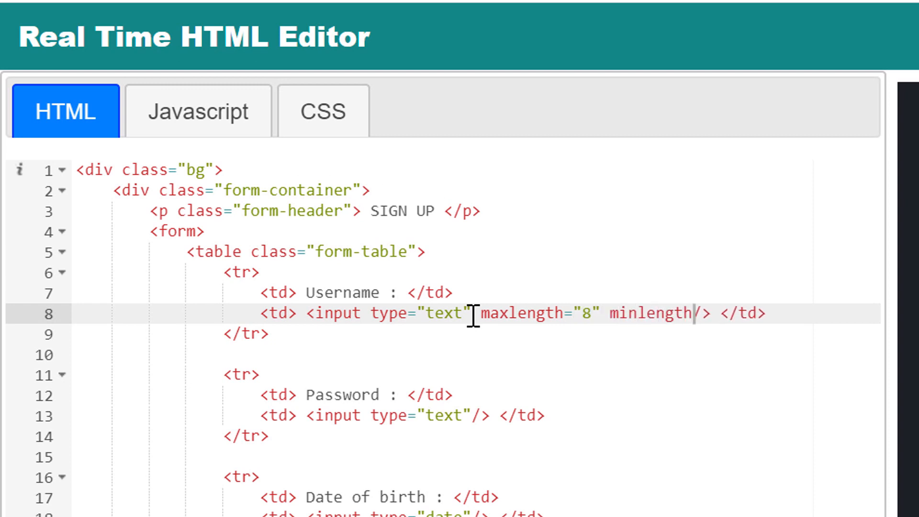
text(="4"/> </td>)
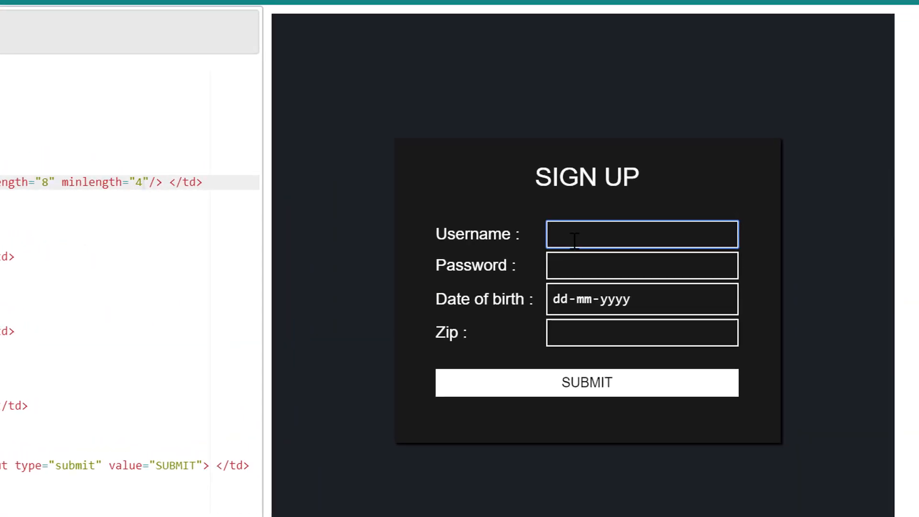
- Test the limits by submitting 'abc', then typing '45678' in the preview
text(abc)
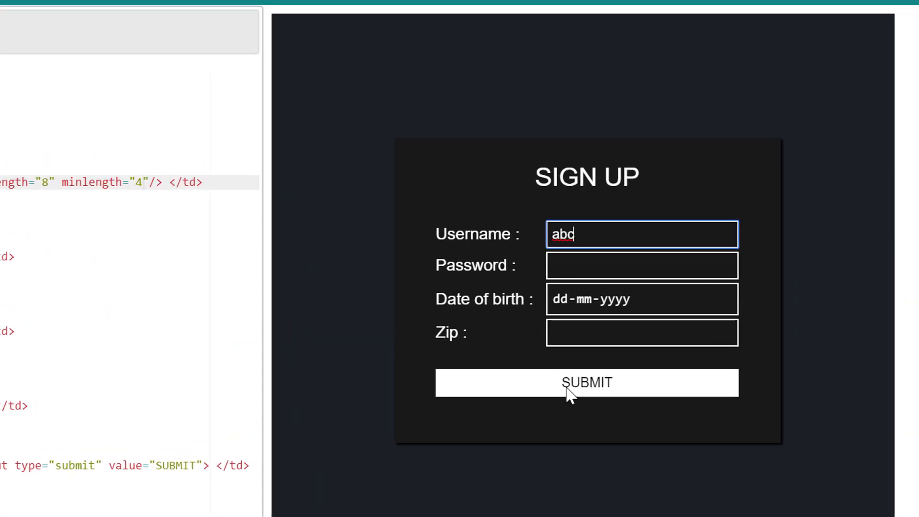
click(586, 382)
text(123)
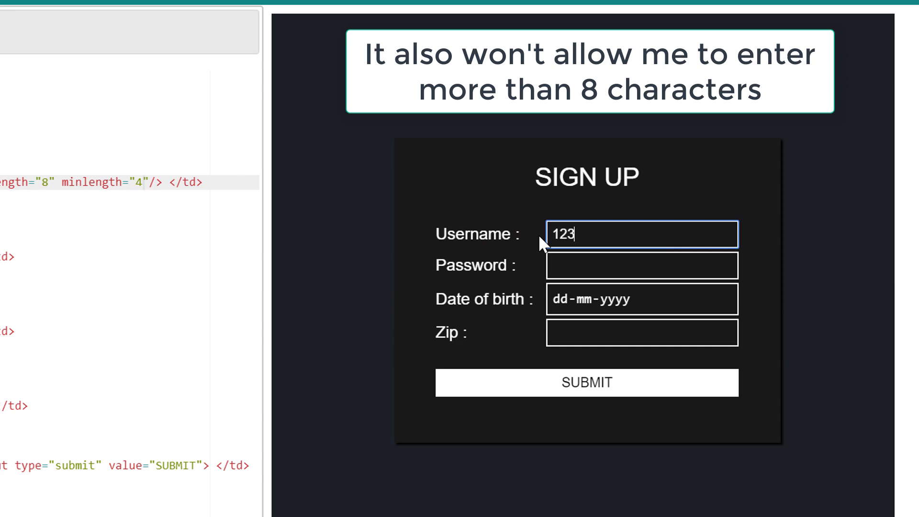
text(45678)
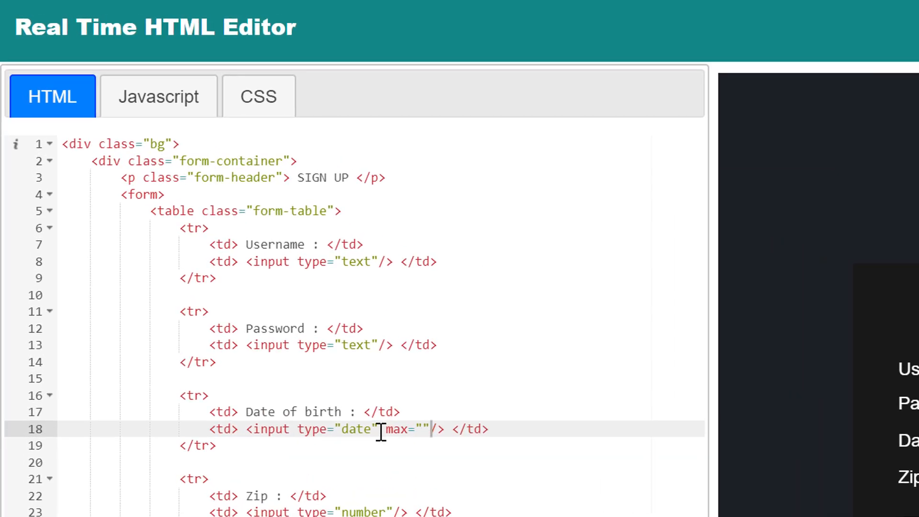
- Set date input max 2020-01-01 and min 2019-12-01, then browse the picker months
text(2020-01-01)
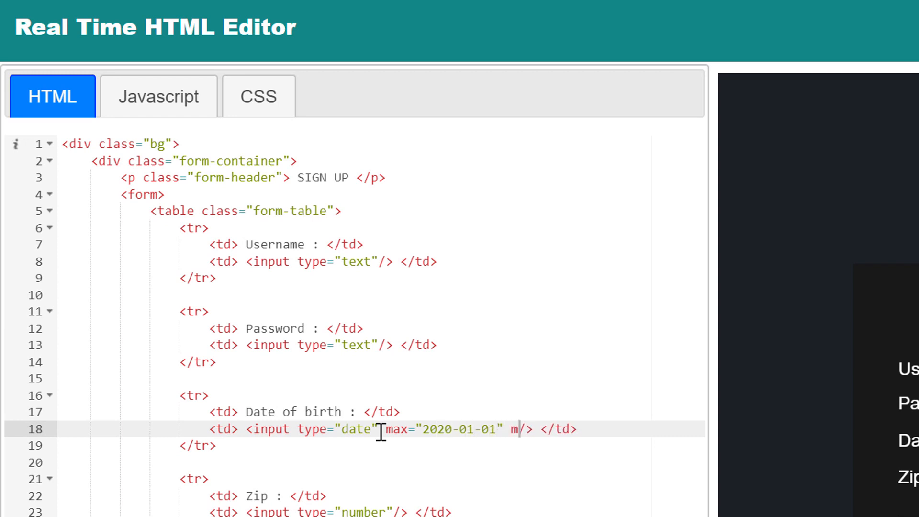
text(in="2019")
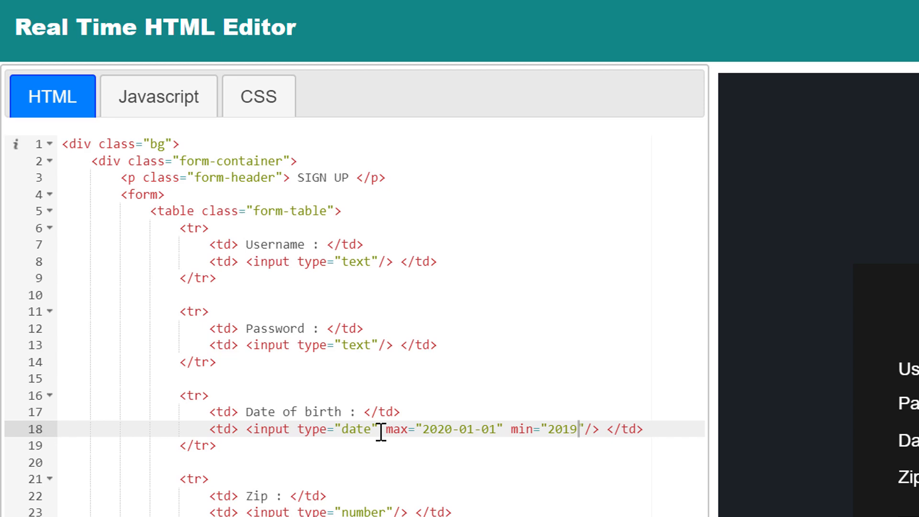
text(-12-01)
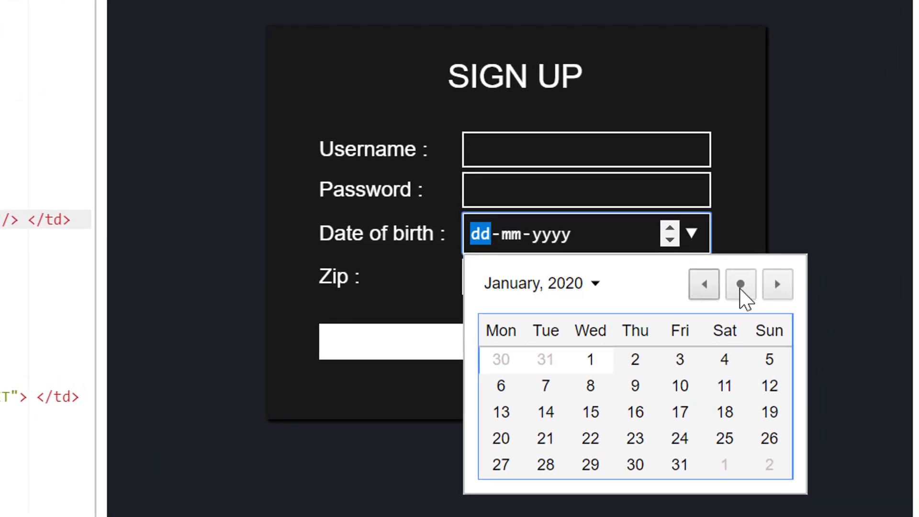
click(703, 284)
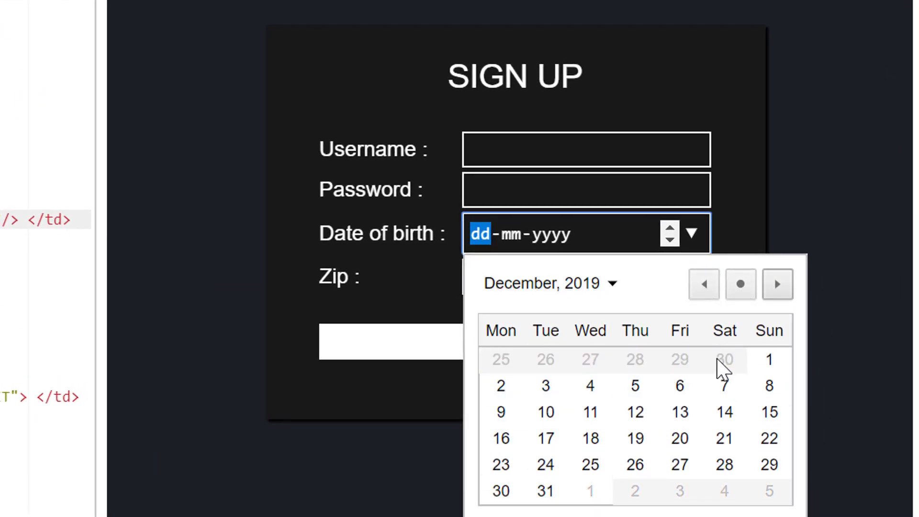
mouse_move(812, 311)
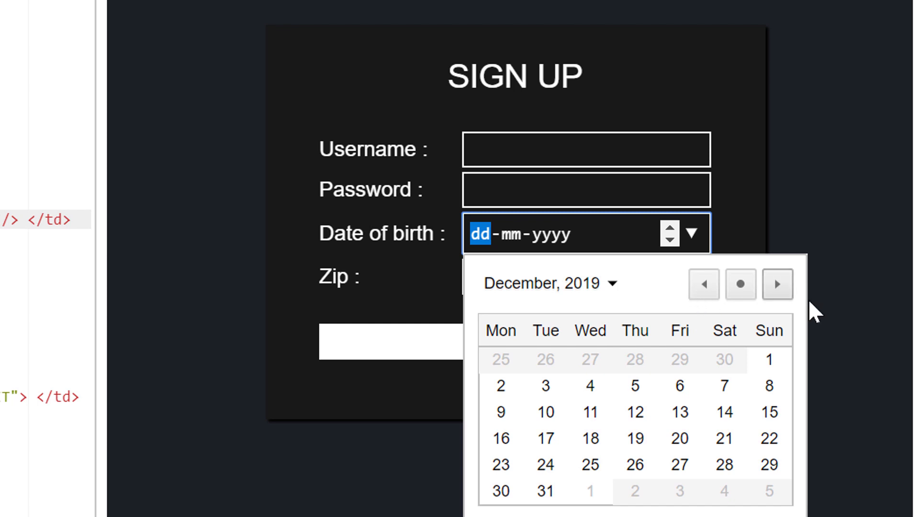
click(778, 284)
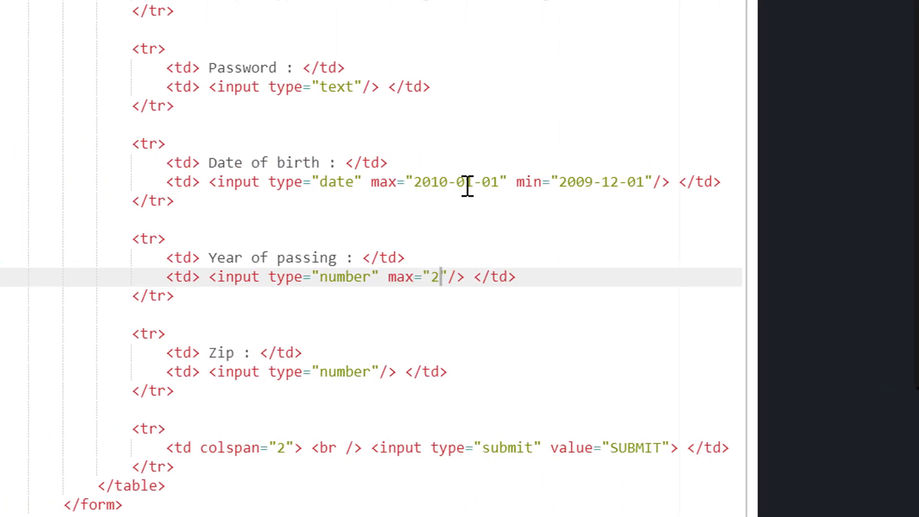
- Set Year of passing to max 2025, min 2020, and submit 2026 to test
text(025" min="2020)
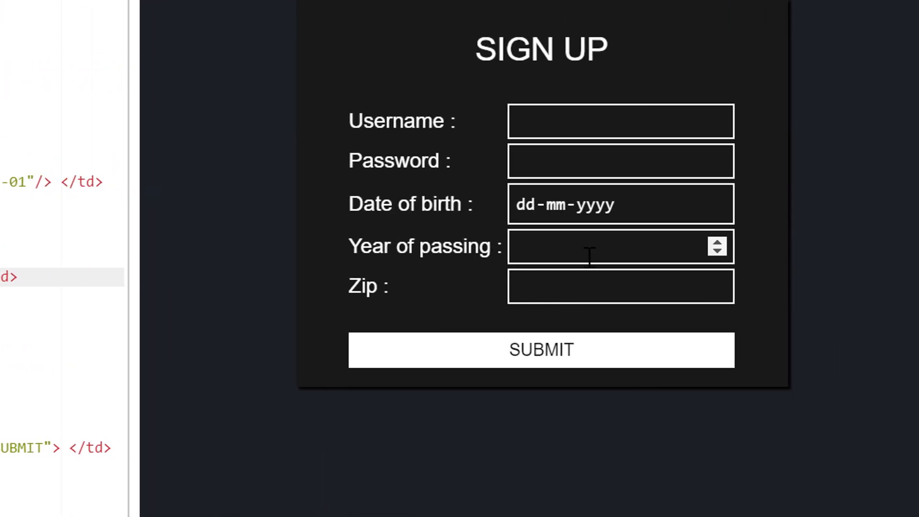
text(2026)
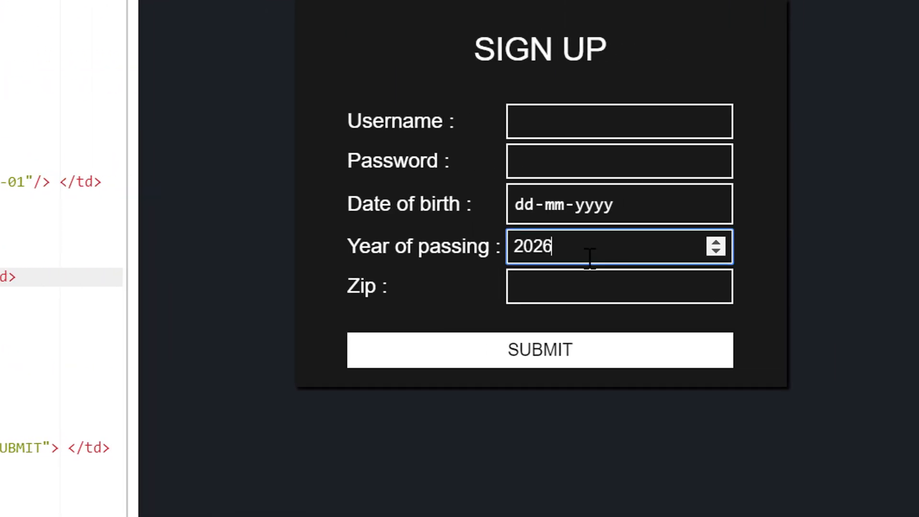
click(539, 350)
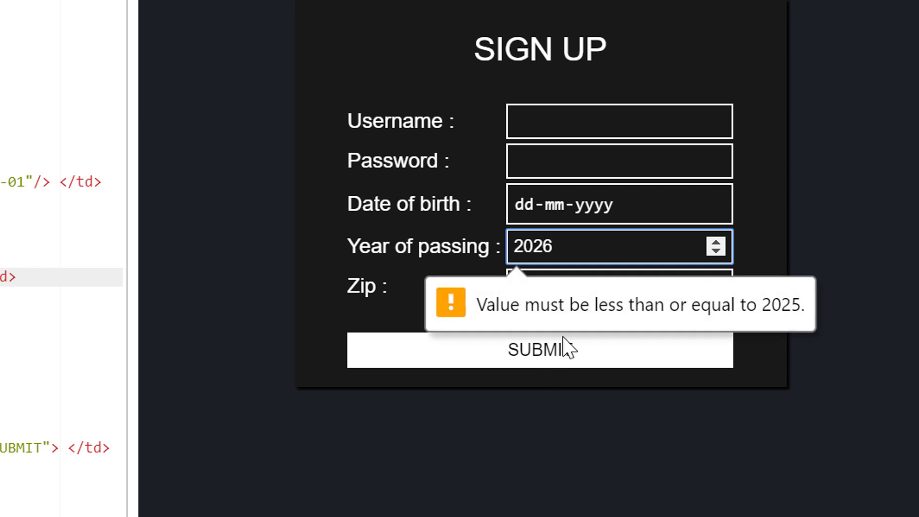
mouse_move(580, 252)
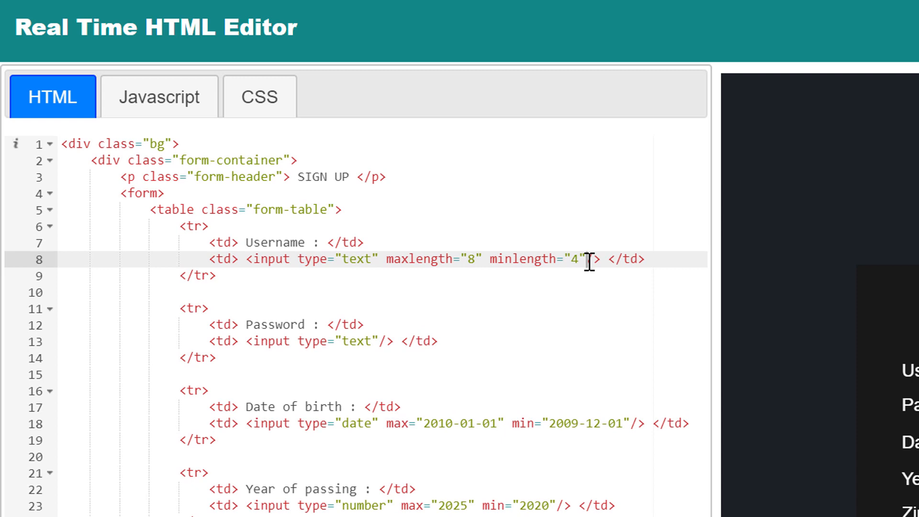
- Mark the username input required and submit the form with it empty
text(required)
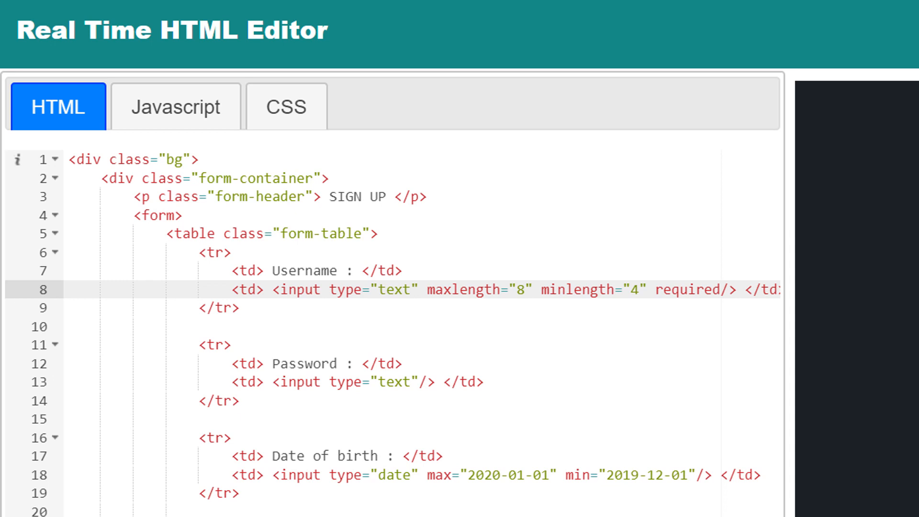
click(619, 441)
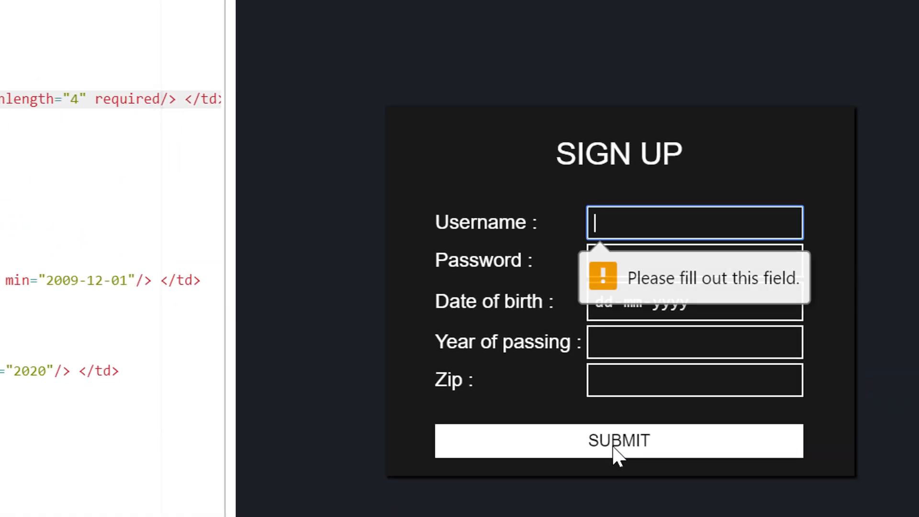
mouse_move(608, 272)
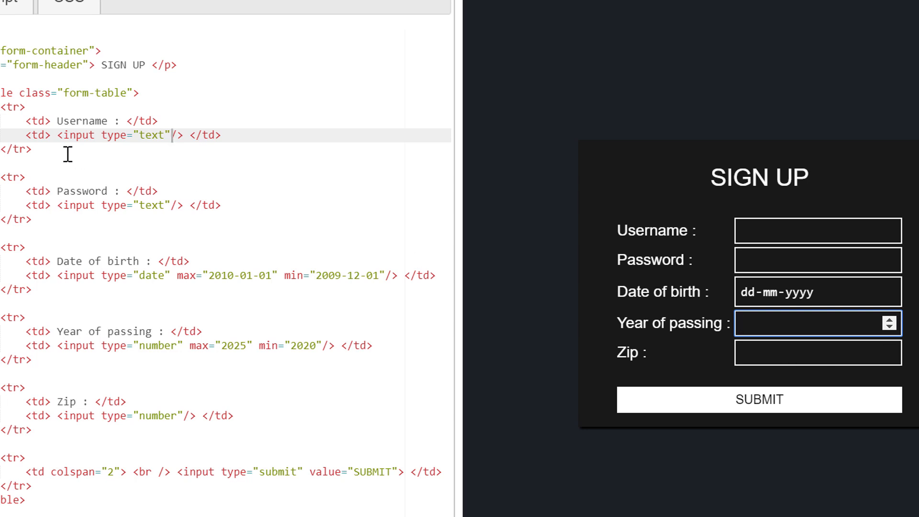
- Relabel the row 'Email :' with type email, then type 'abc' in the preview
text(Em)
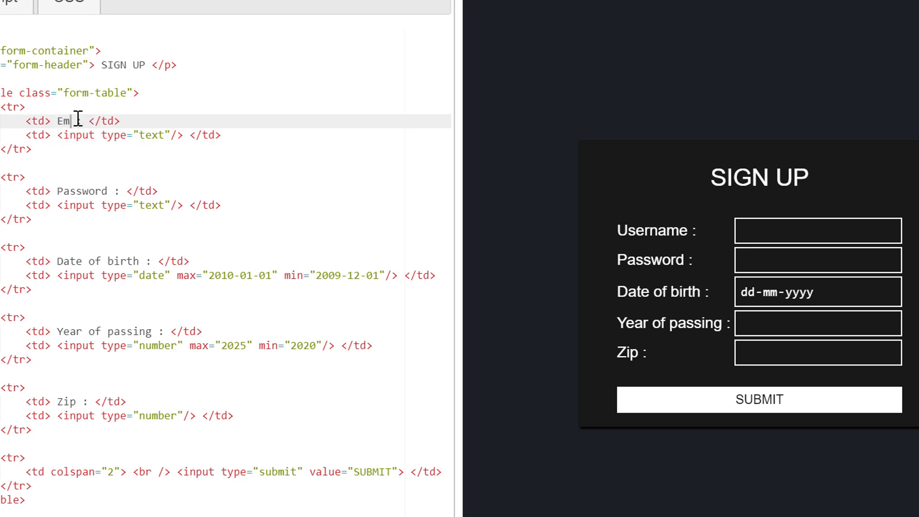
text(ail :)
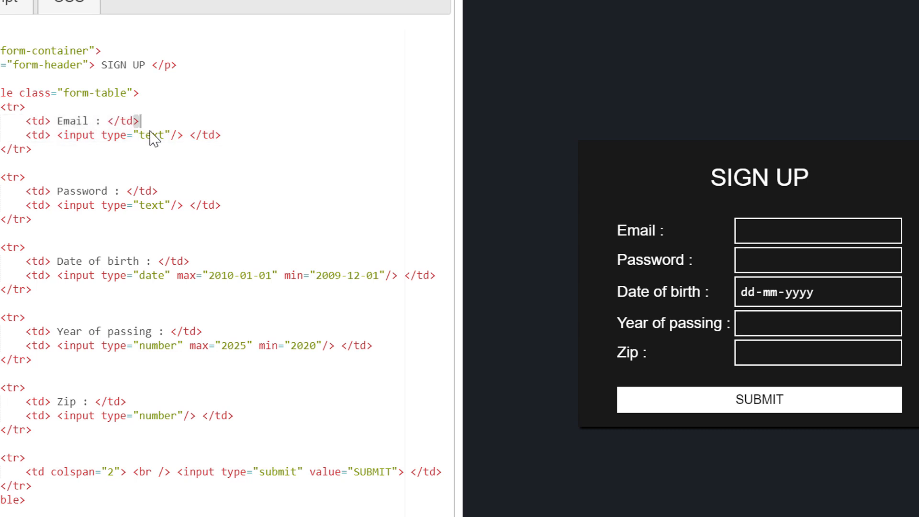
text(email)
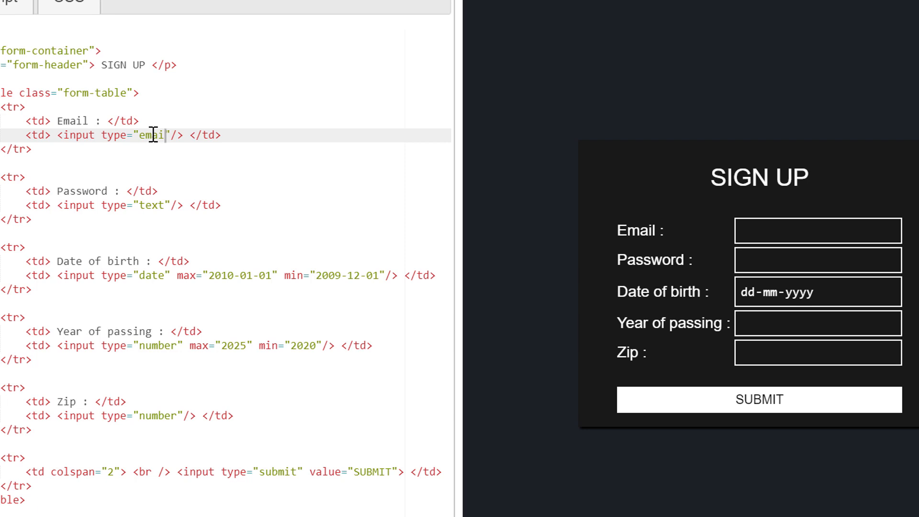
click(817, 230)
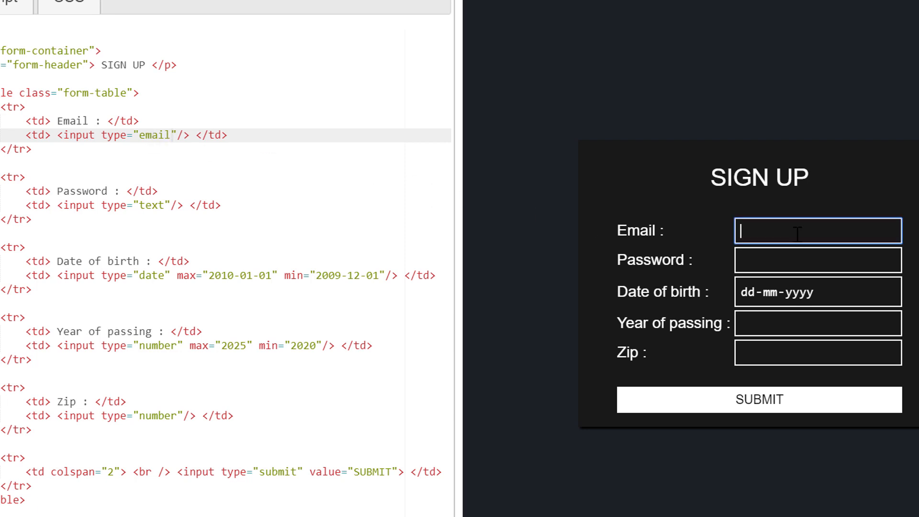
text(abc)
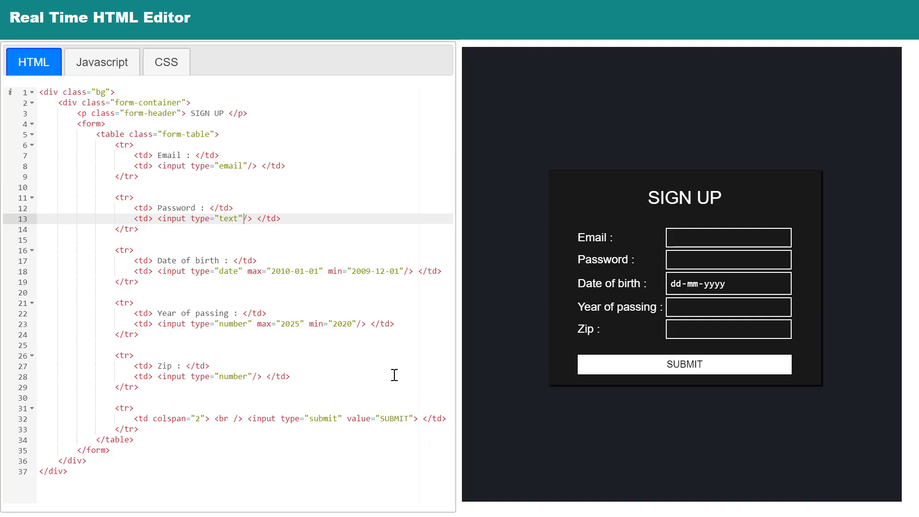
mouse_move(366, 258)
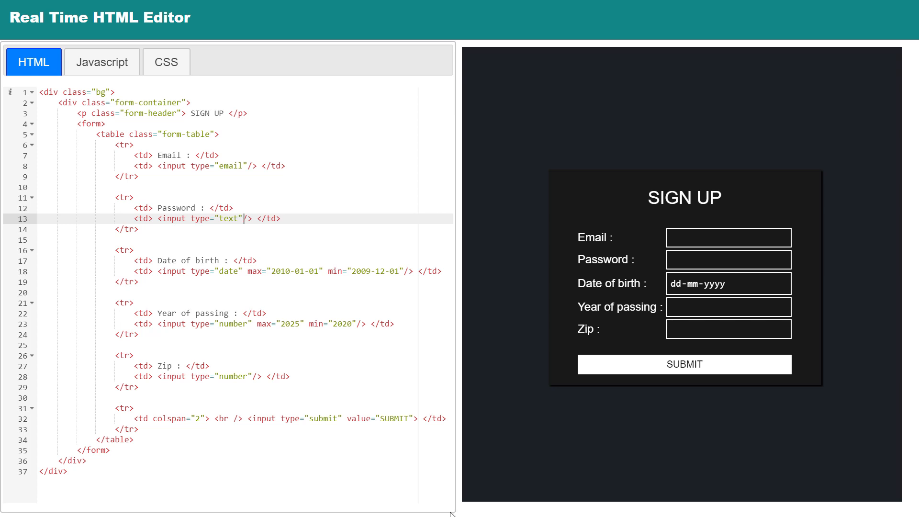
mouse_move(366, 258)
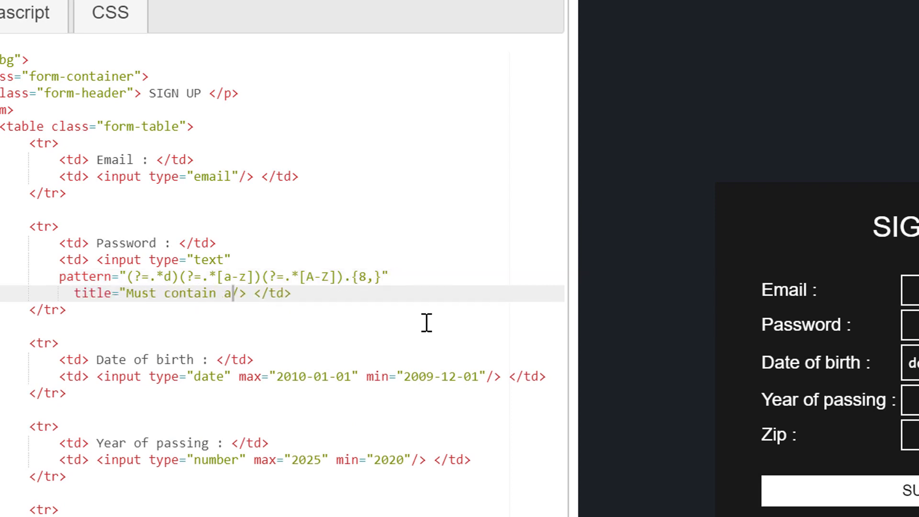
- Add the password pattern title, then submit '12345' to test the rule
text(at least one  number and one)
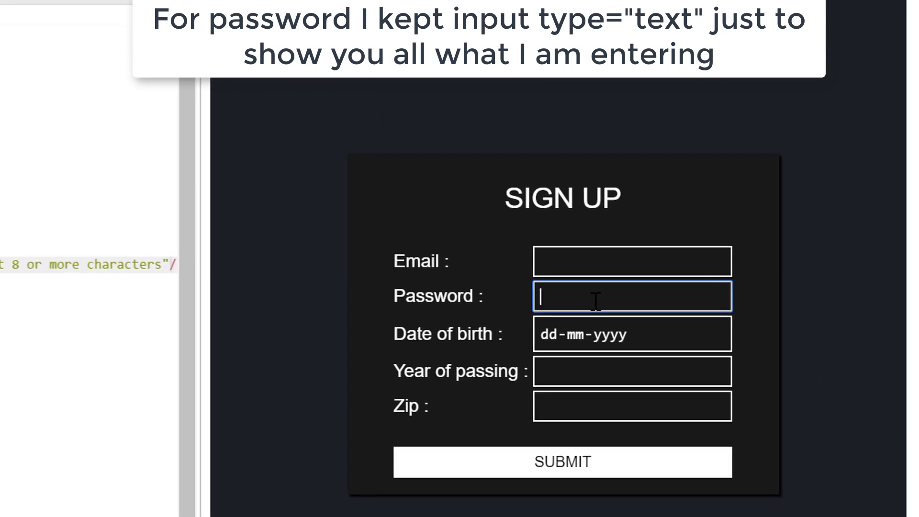
text(12345)
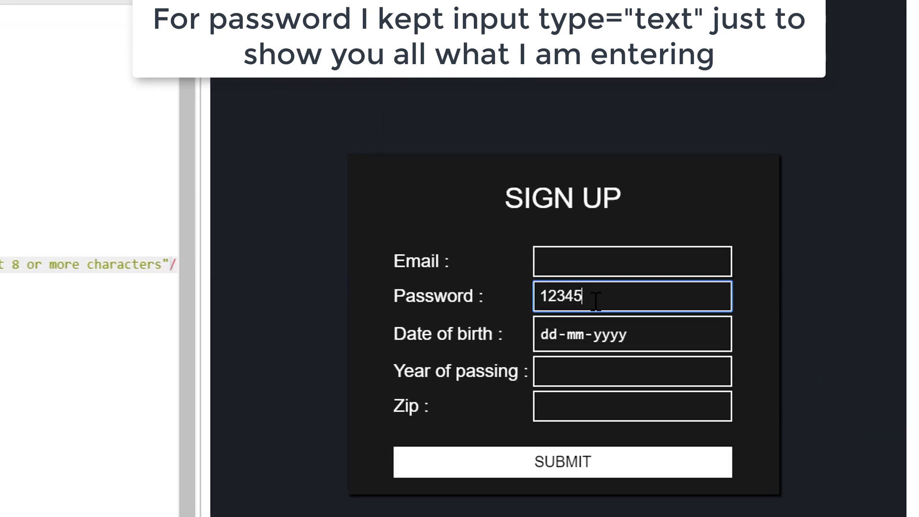
click(562, 462)
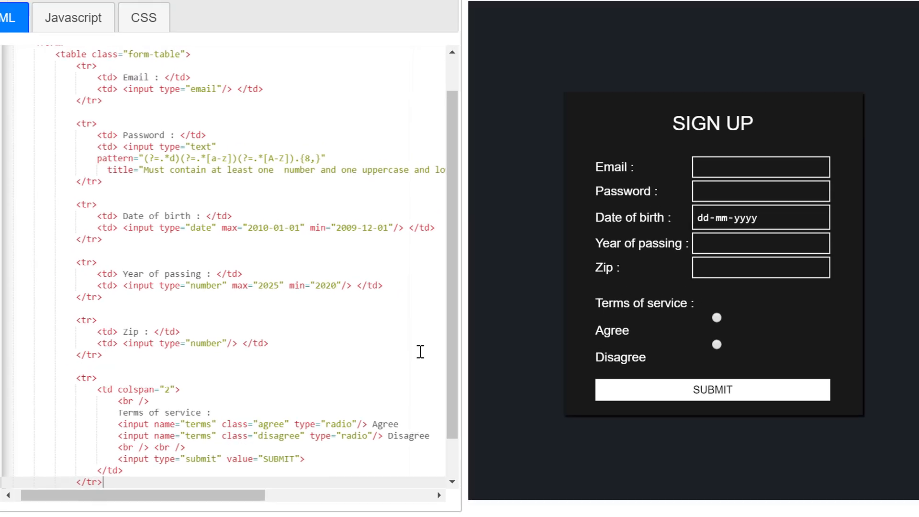
- Add radio width auto and hide-submit-on-Disagree CSS rules, then select Disagree
click(143, 17)
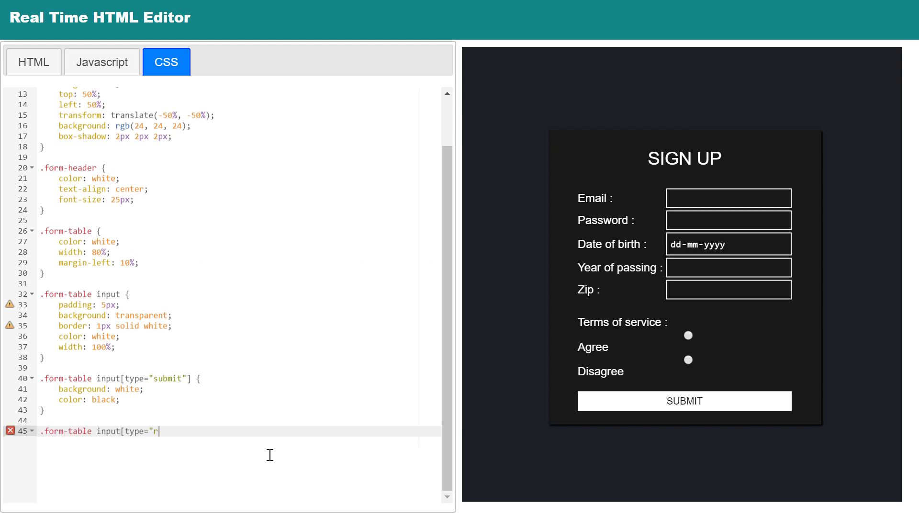
text(adio"] {width: auto})
text(.disagree:checked ~)
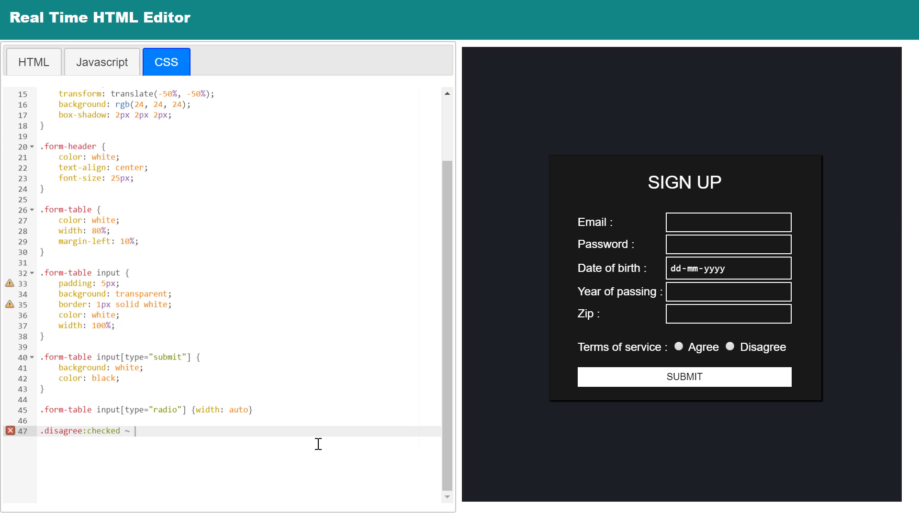
text(input[type="submit"] {display: none})
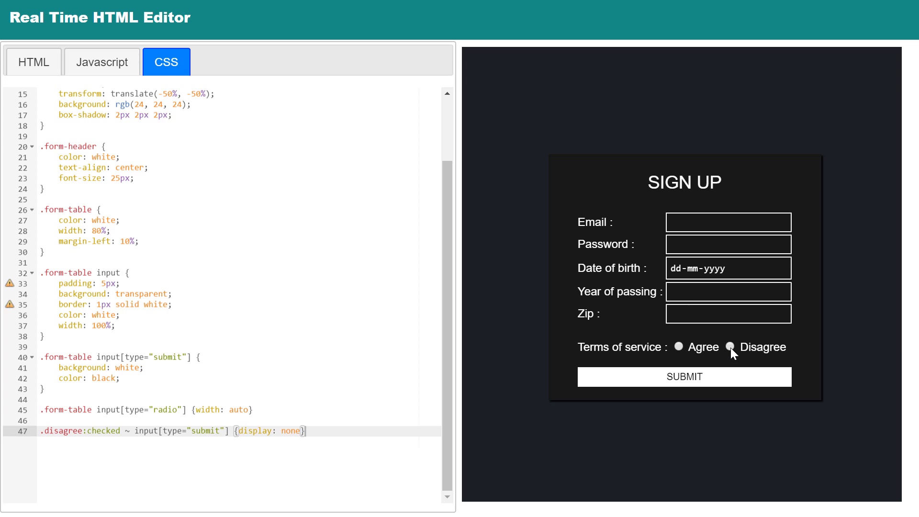
click(729, 347)
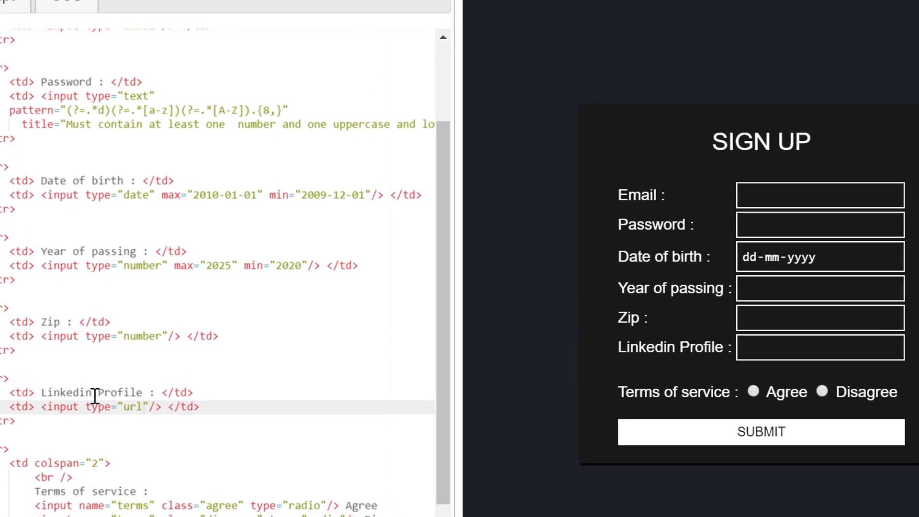
- Type into the new Linkedin Profile URL field in the preview
text(a)
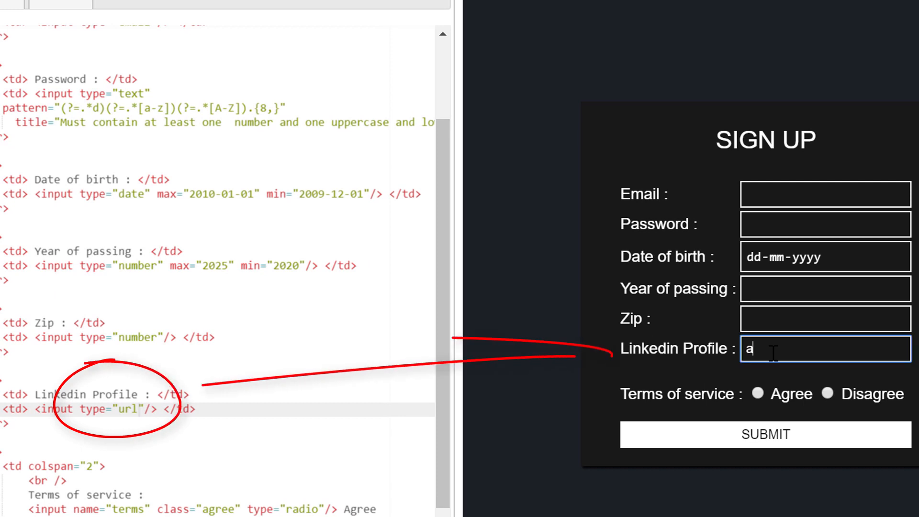